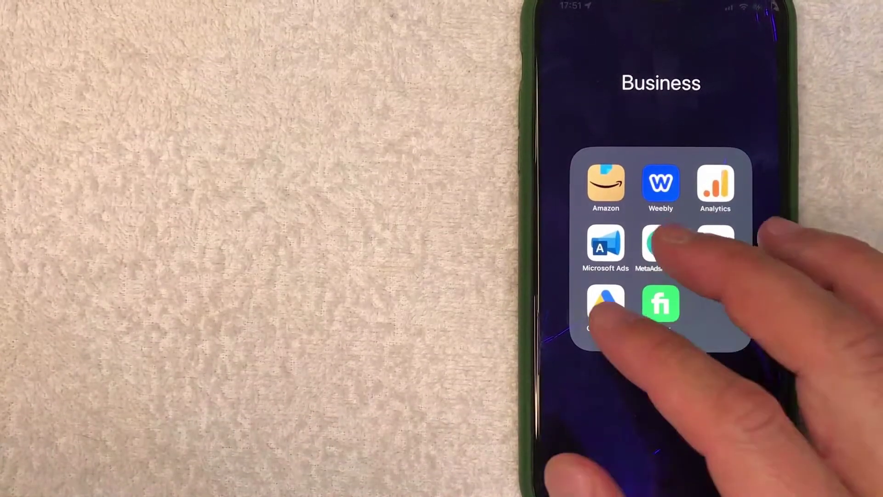
Launch Google Ads from the Business folder to reach the account overview.
left_click(605, 304)
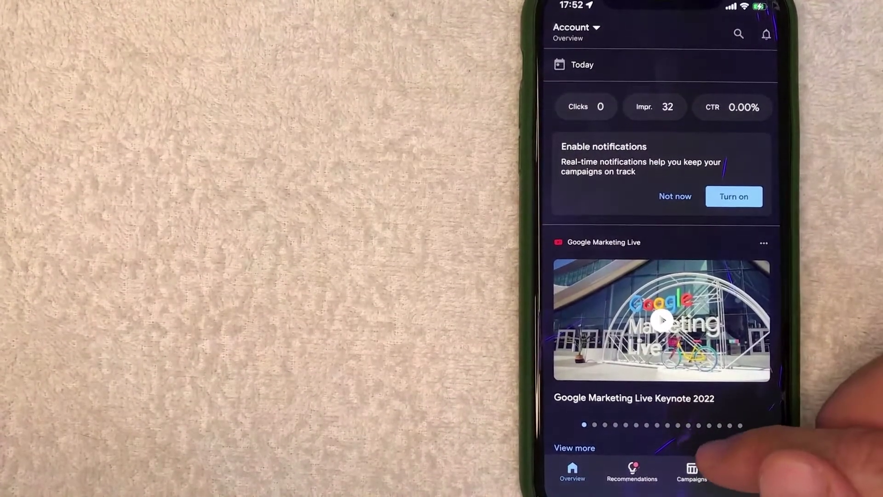
Go to Campaigns and open the budget-limited search campaign's overview.
left_click(689, 474)
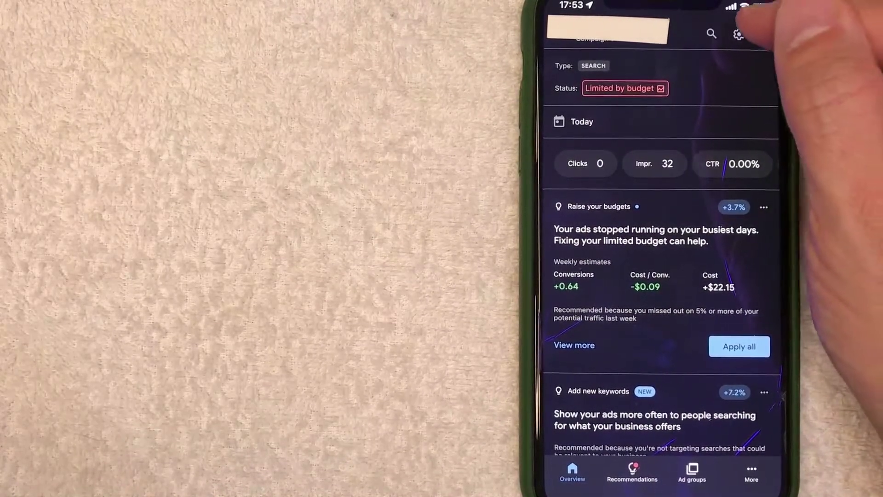
Open the campaign's settings and toggle Enabled to bring up 'Pause this campaign?'.
left_click(738, 35)
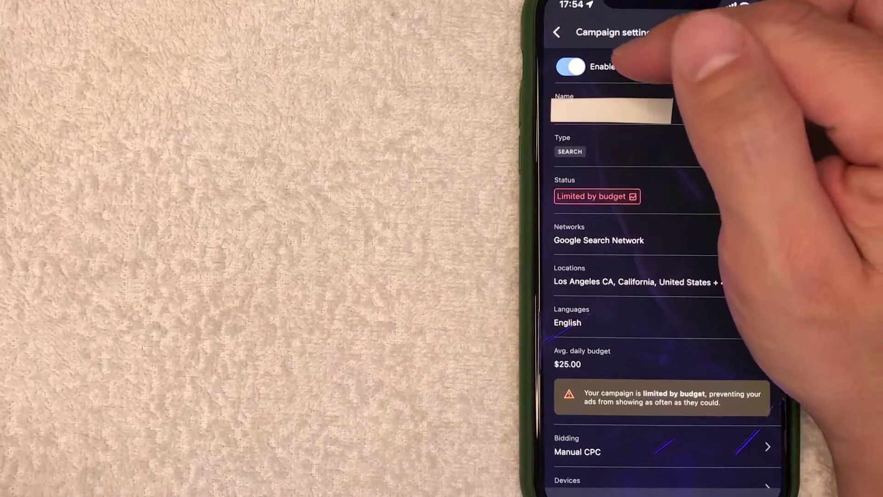
left_click(572, 66)
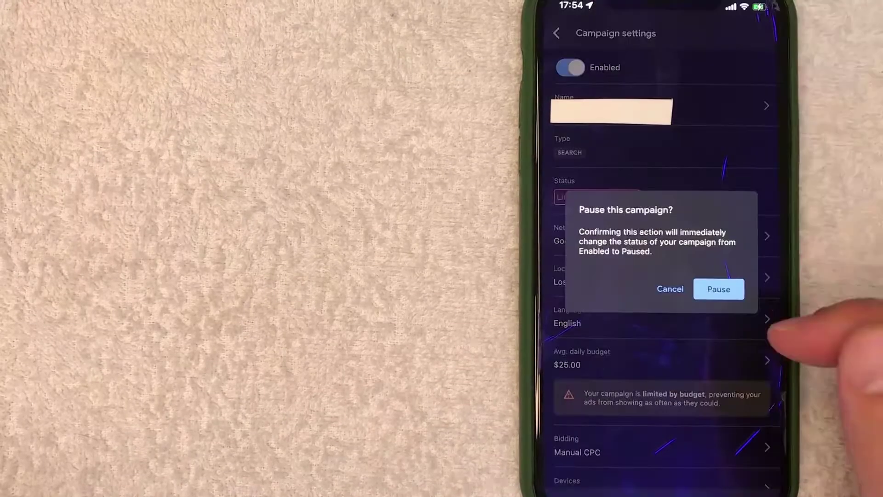